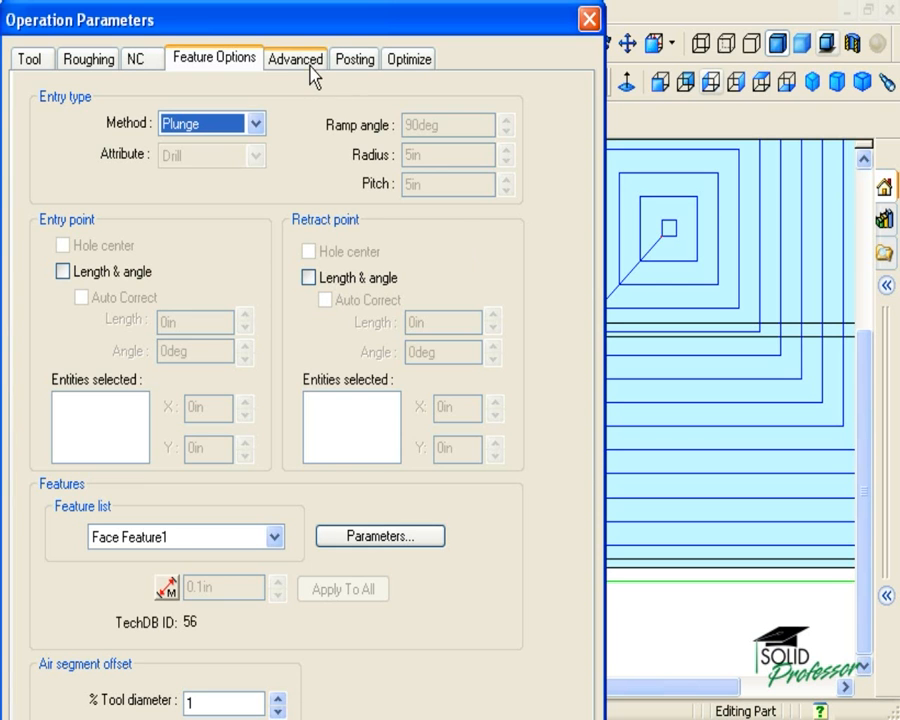
# - Show the rough mill's Advanced tab to review Z limits and avoid/contain clearances
pyautogui.click(294, 58)
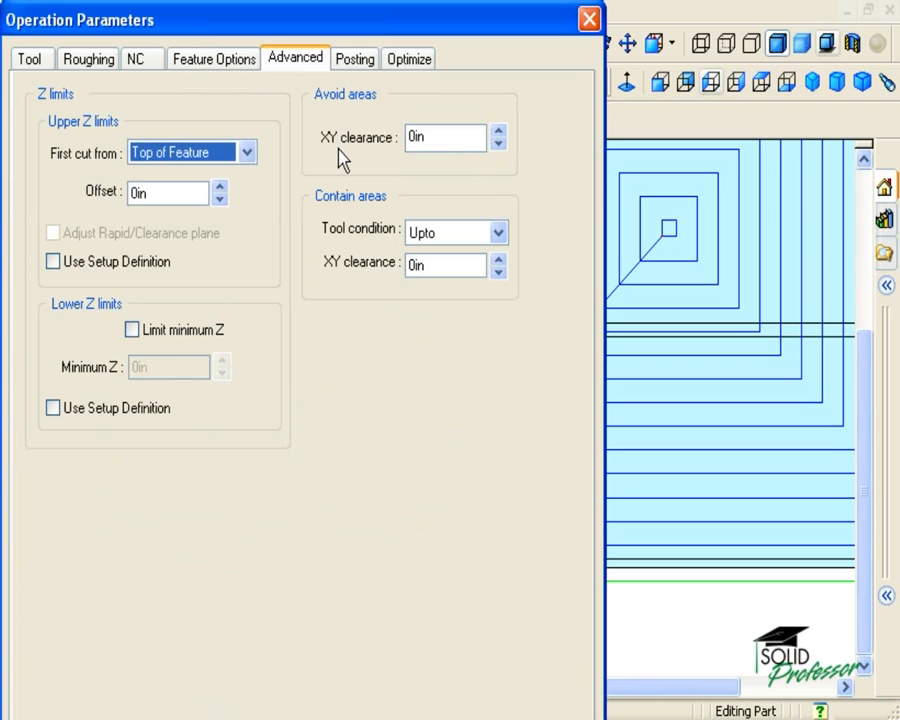
pyautogui.moveTo(520, 190)
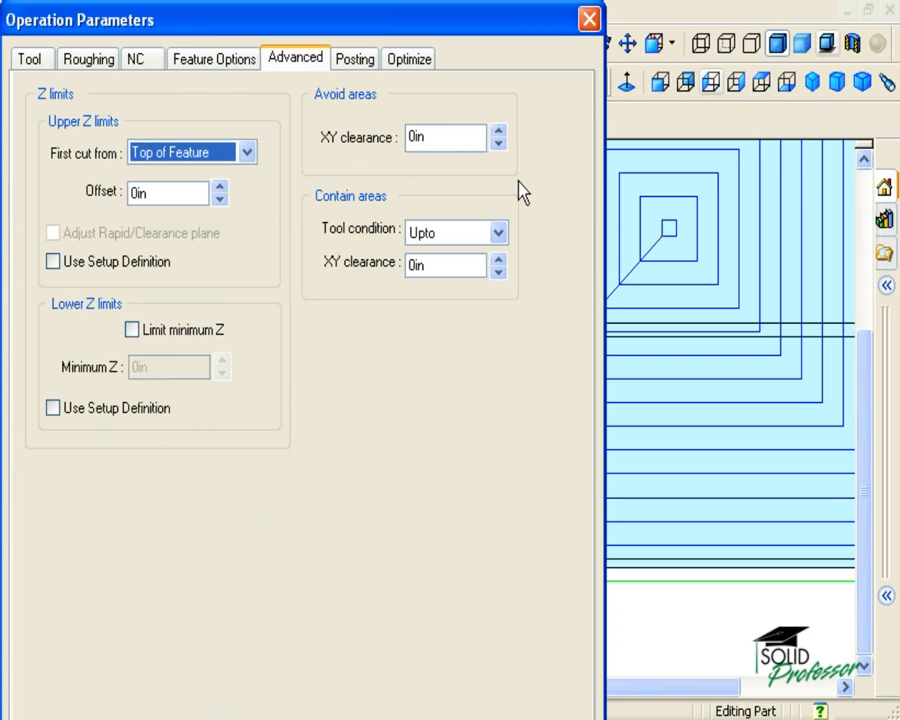
pyautogui.moveTo(363, 291)
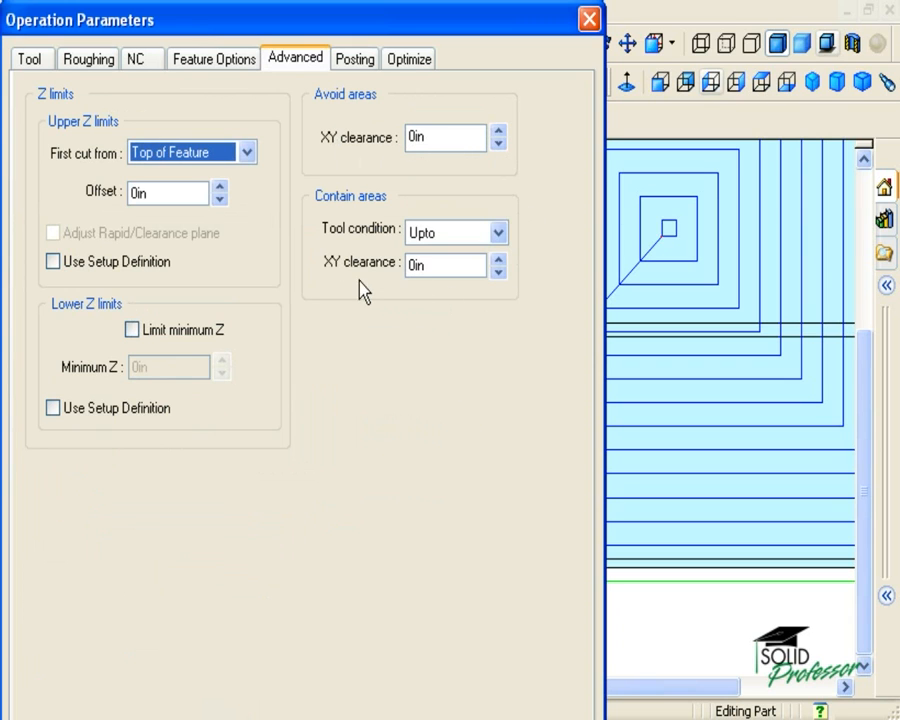
pyautogui.moveTo(290, 289)
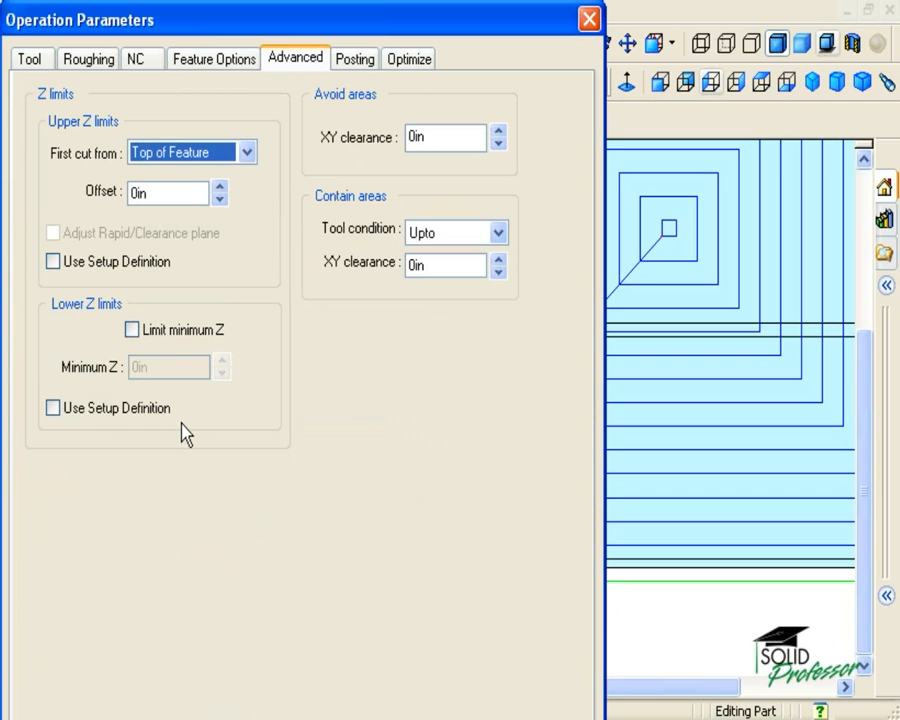
pyautogui.moveTo(315, 190)
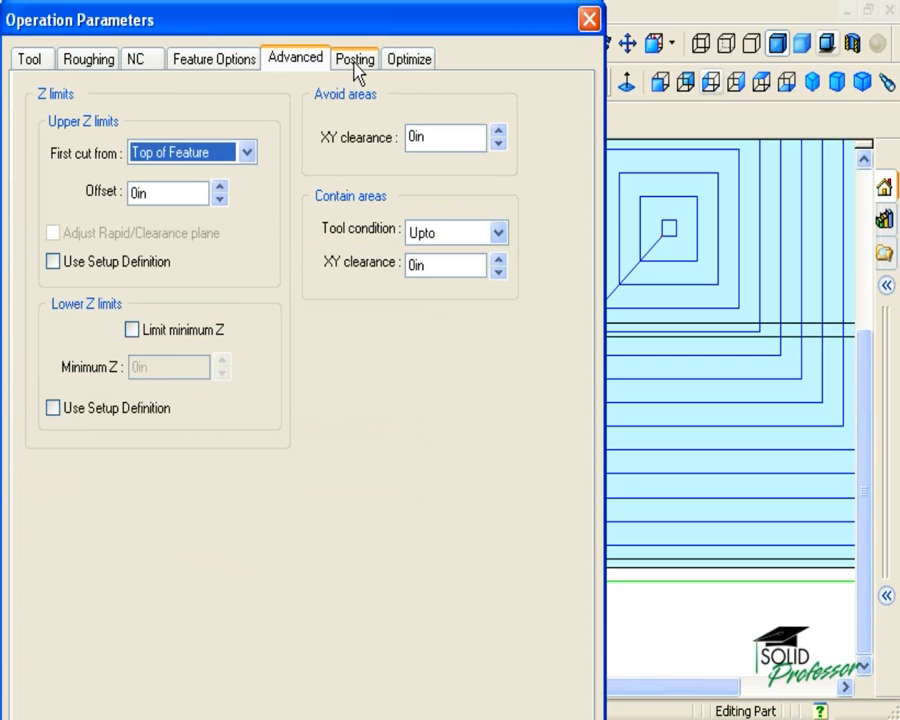
# - Keep Flood coolant on the Posting tab, then review the Optimize tab's 2.76-minute estimate
pyautogui.click(355, 58)
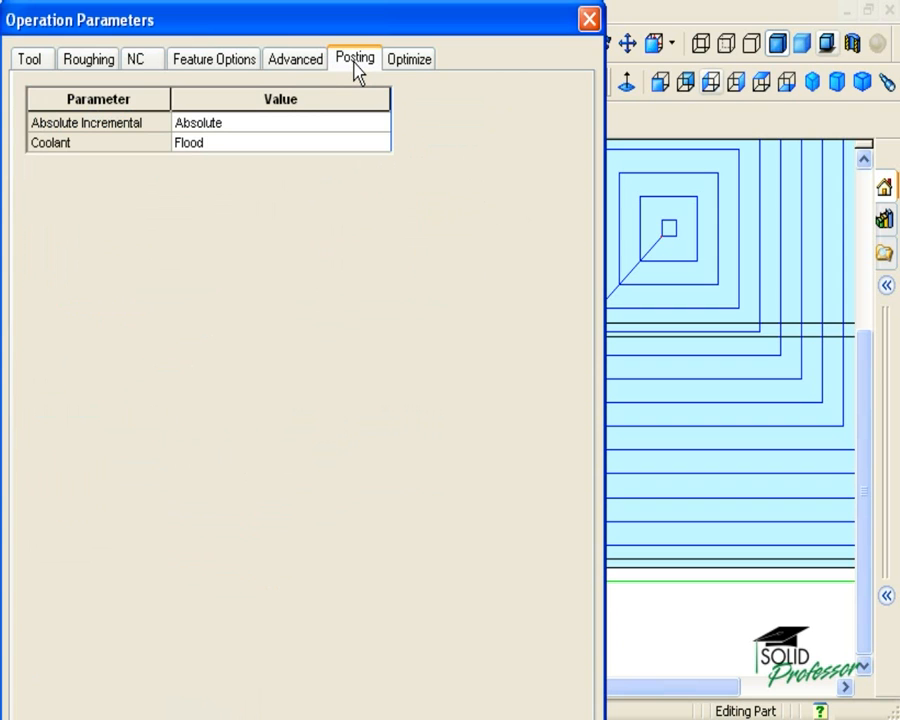
pyautogui.moveTo(278, 122)
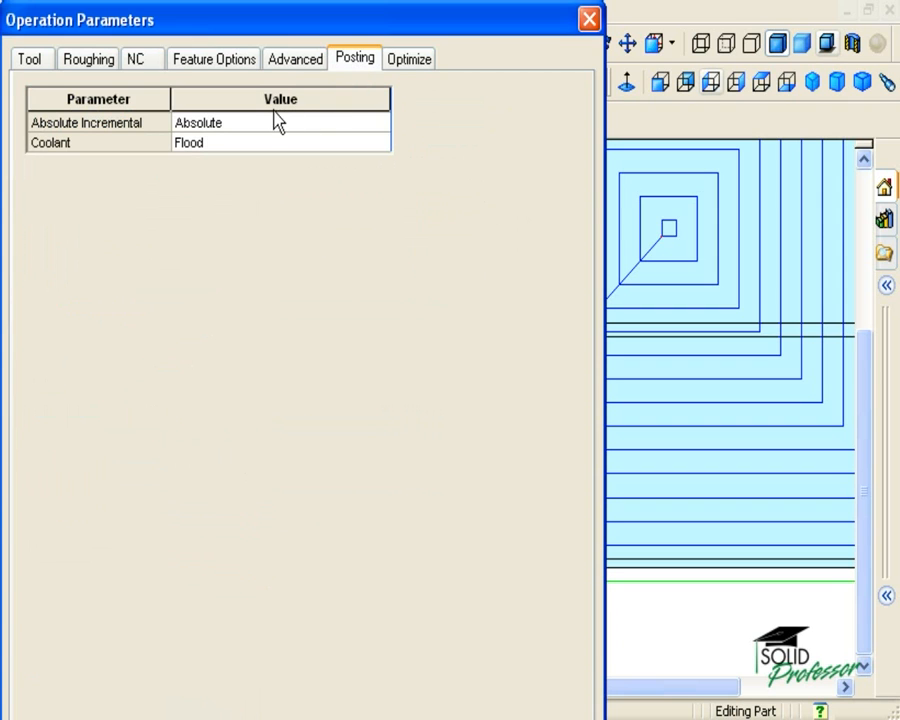
pyautogui.moveTo(237, 179)
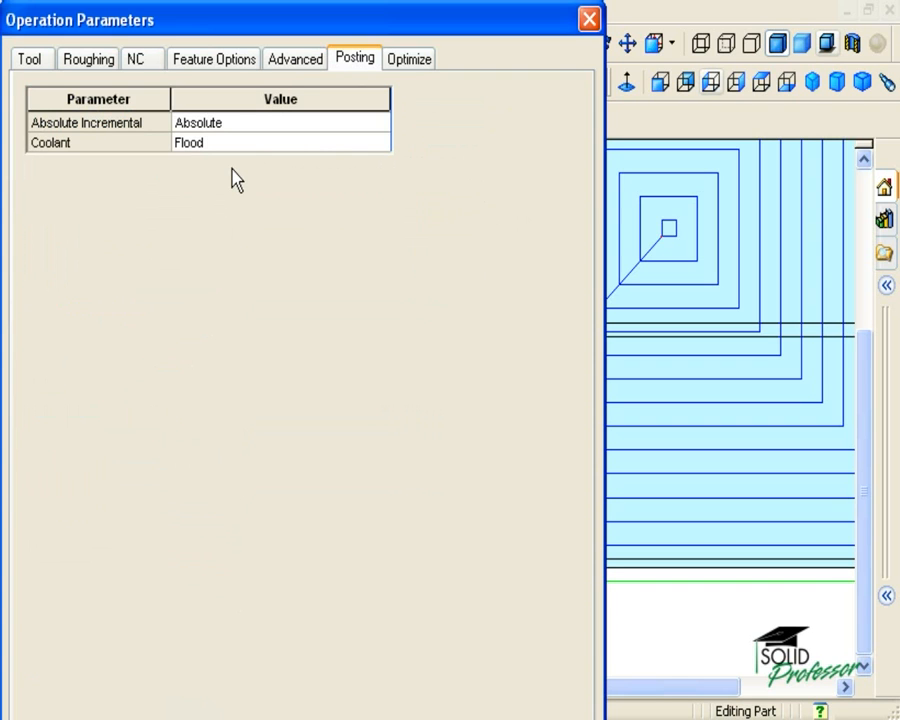
pyautogui.moveTo(243, 170)
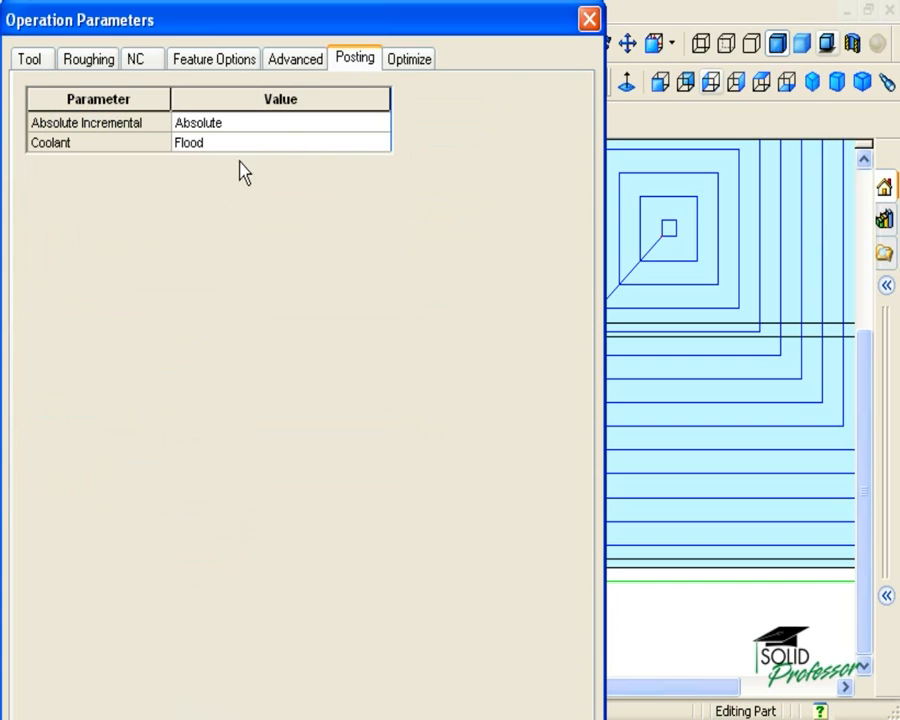
pyautogui.moveTo(288, 148)
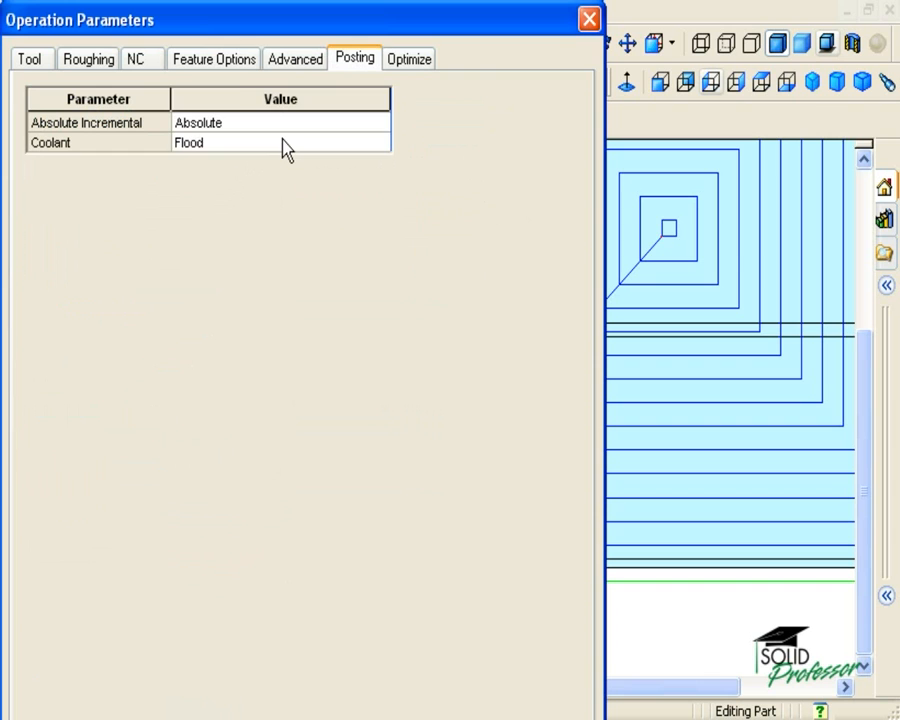
pyautogui.click(280, 142)
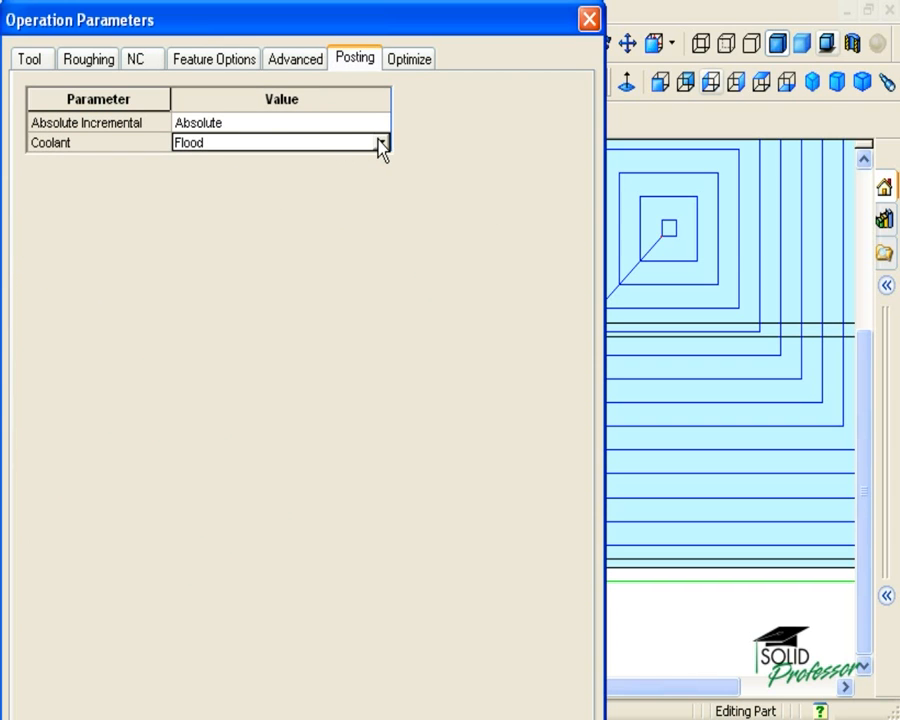
pyautogui.click(379, 142)
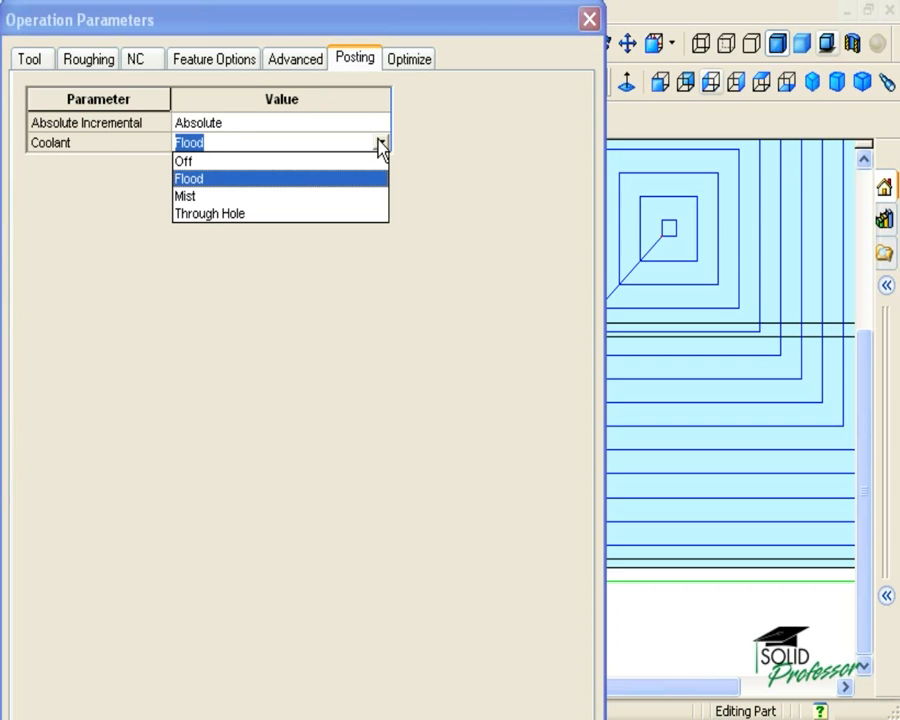
pyautogui.click(188, 178)
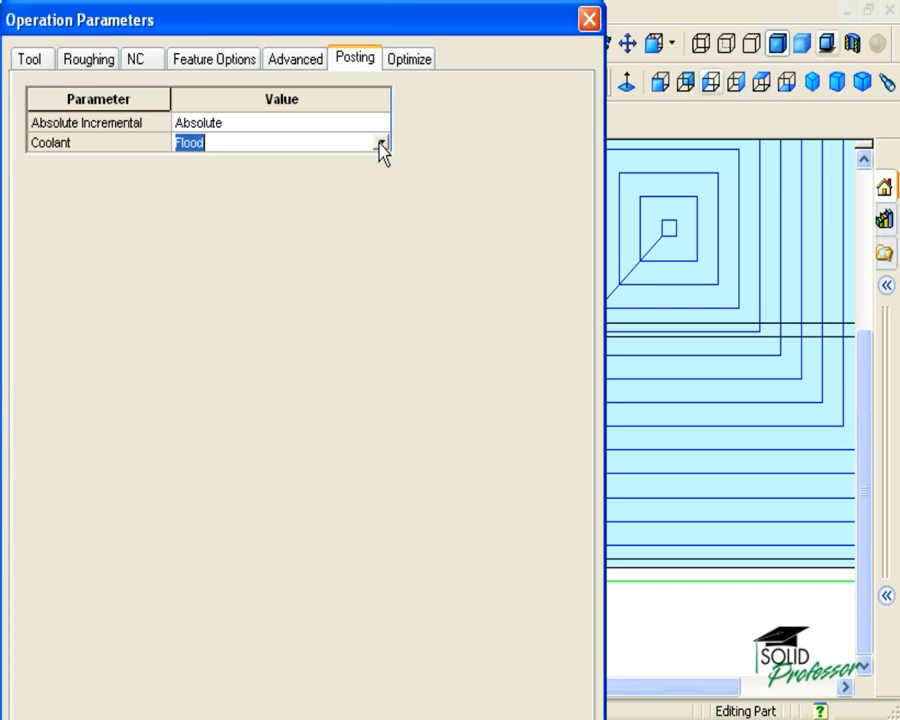
pyautogui.moveTo(413, 67)
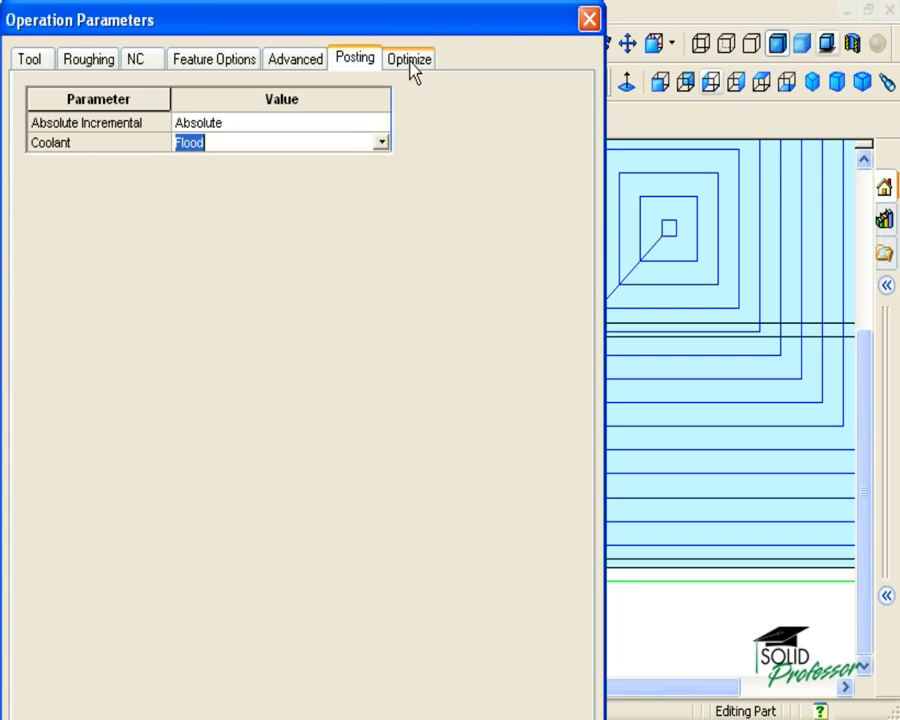
pyautogui.click(408, 58)
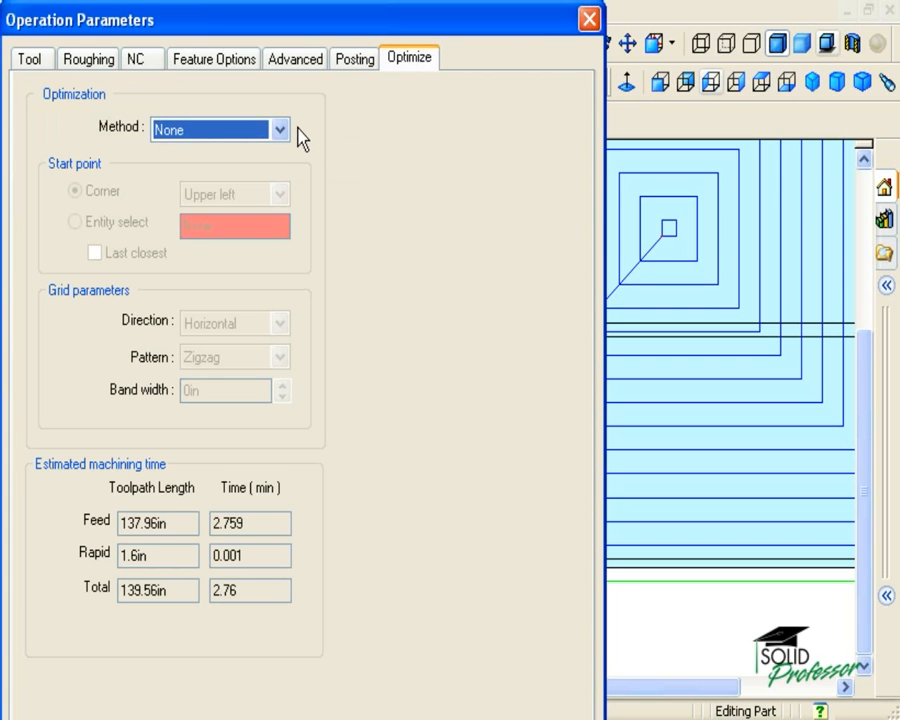
pyautogui.moveTo(385, 524)
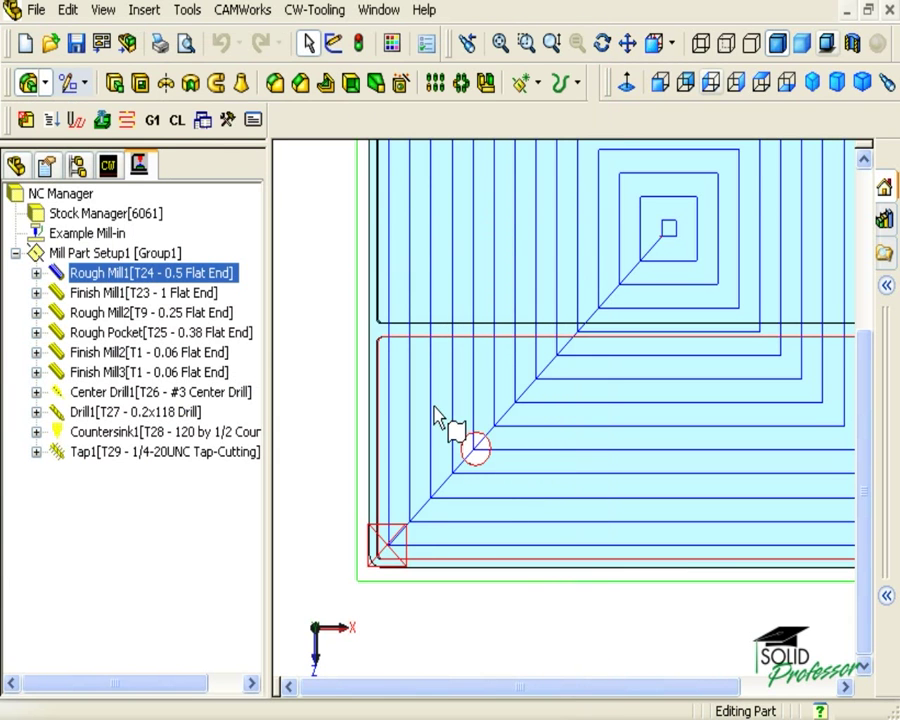
# - Switch to the Toolpath Optim - Advanced part and start simulating its toolpaths
pyautogui.click(378, 10)
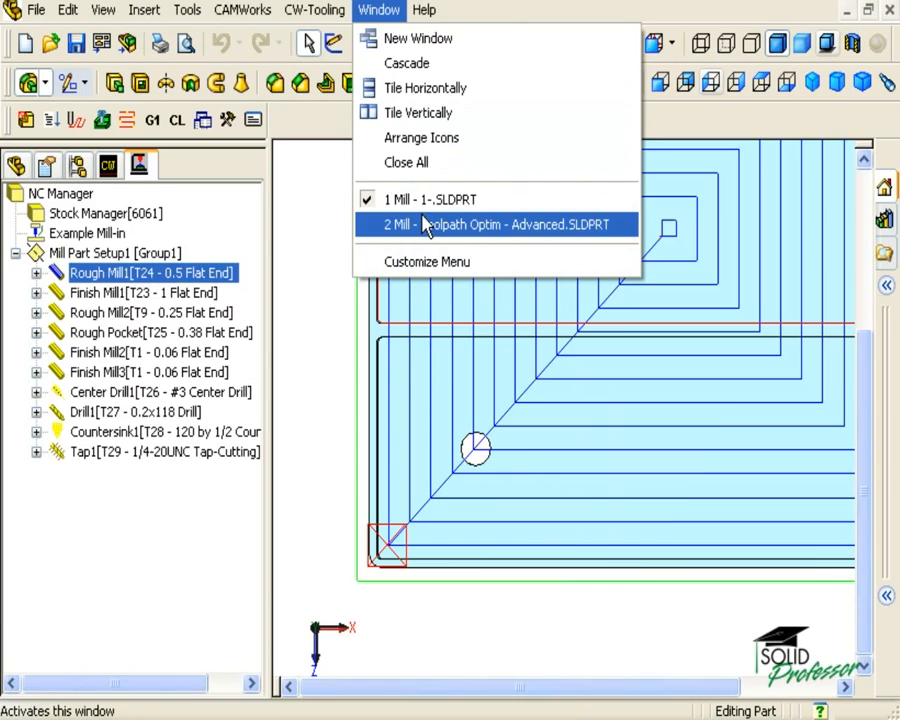
pyautogui.click(497, 224)
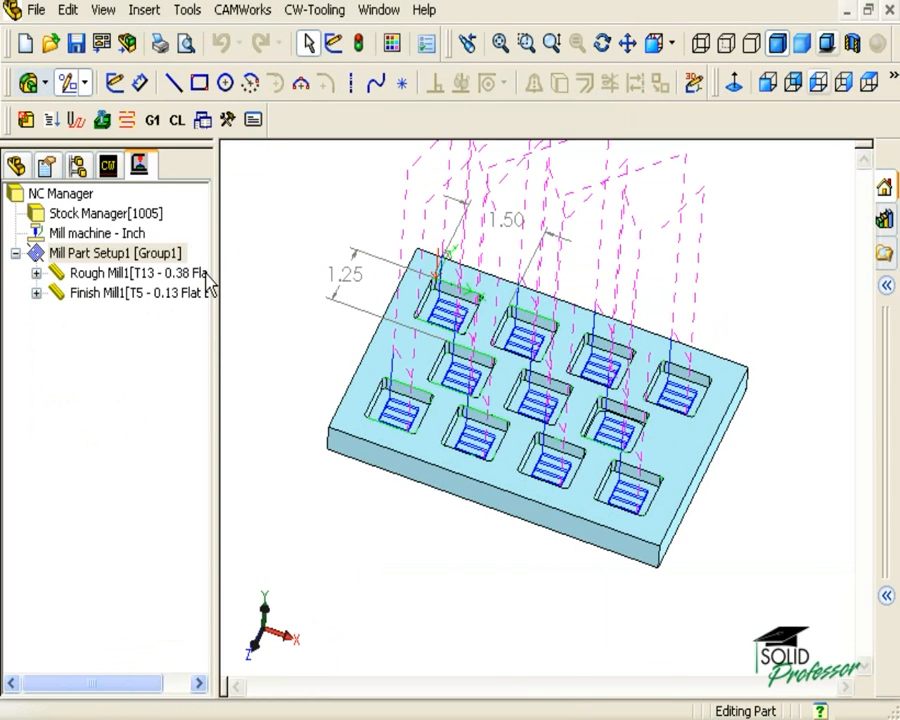
pyautogui.click(130, 292)
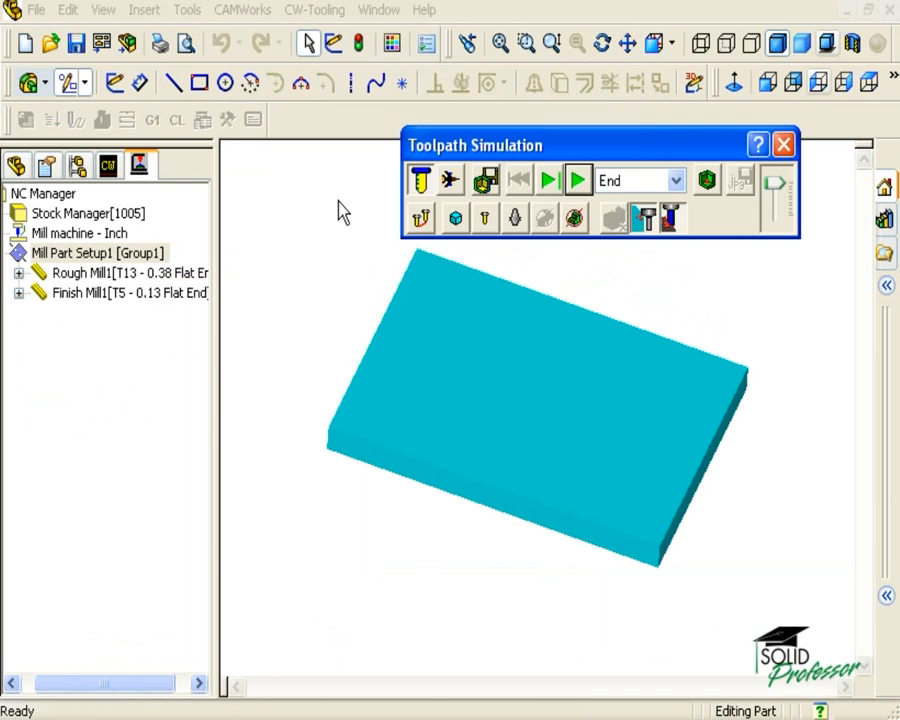
# - Play and replay the toolpath simulation while toggling the tool holder display
pyautogui.click(578, 180)
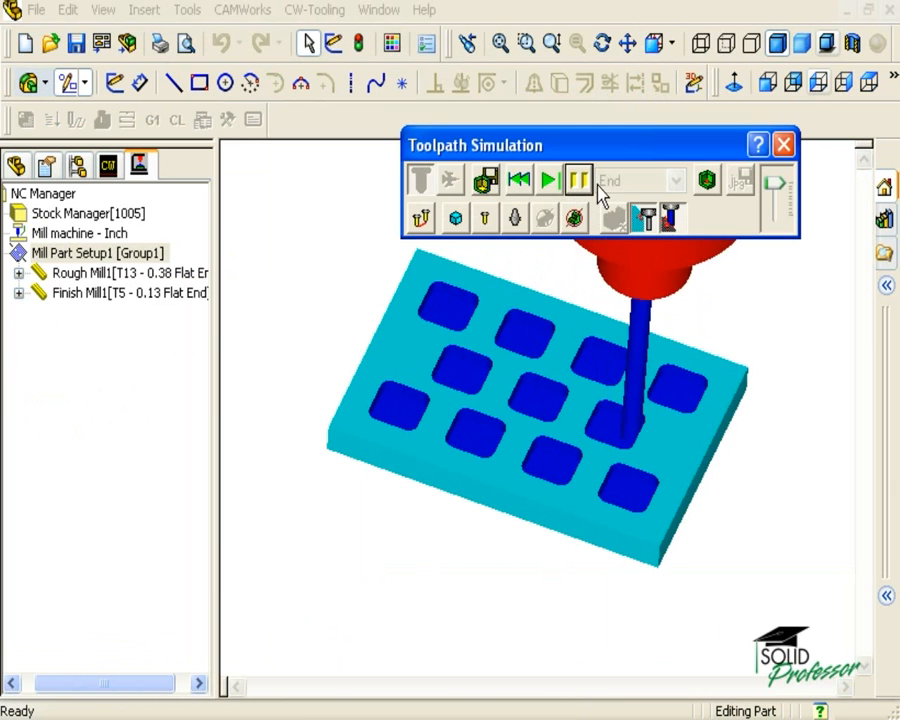
pyautogui.click(547, 180)
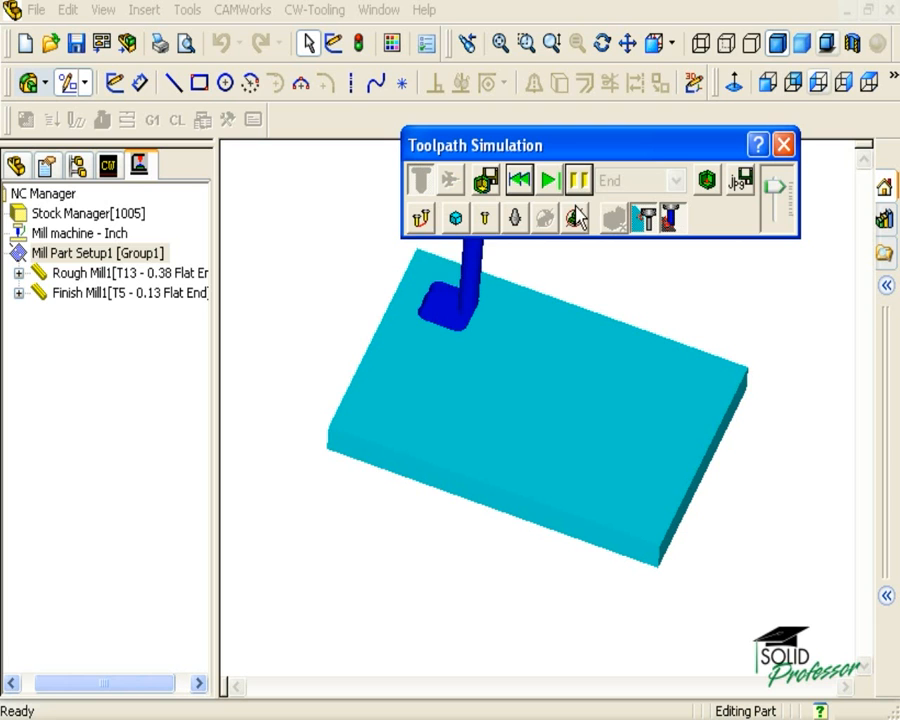
pyautogui.click(548, 180)
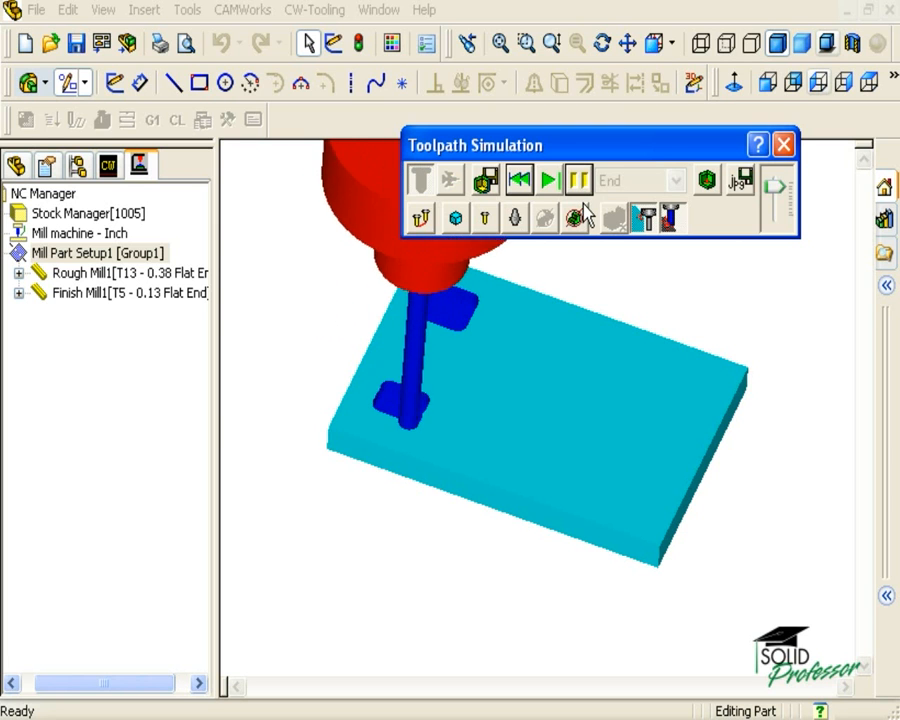
pyautogui.click(548, 179)
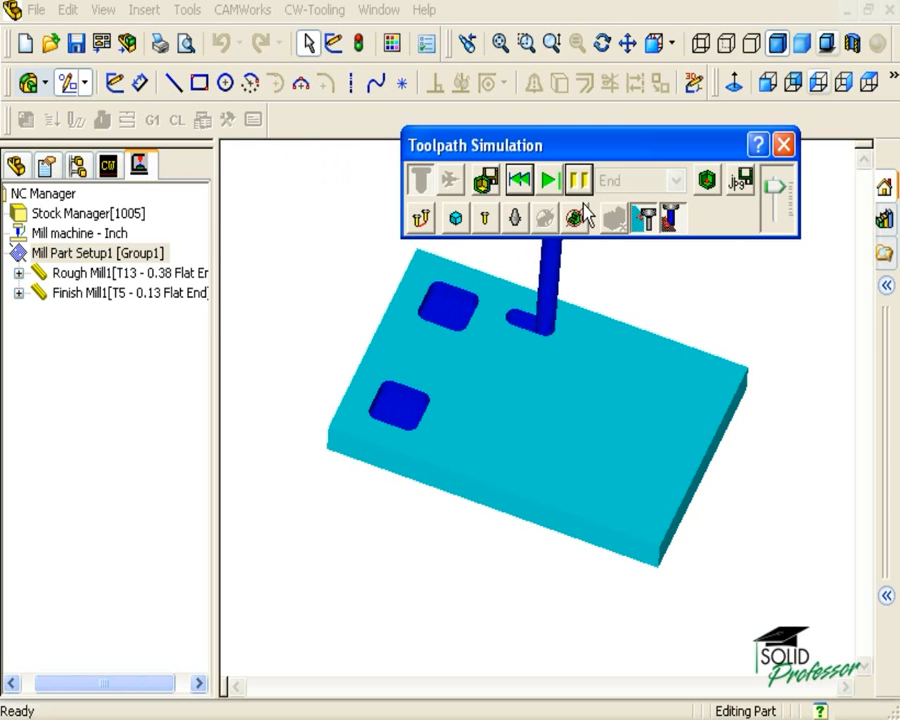
pyautogui.click(549, 180)
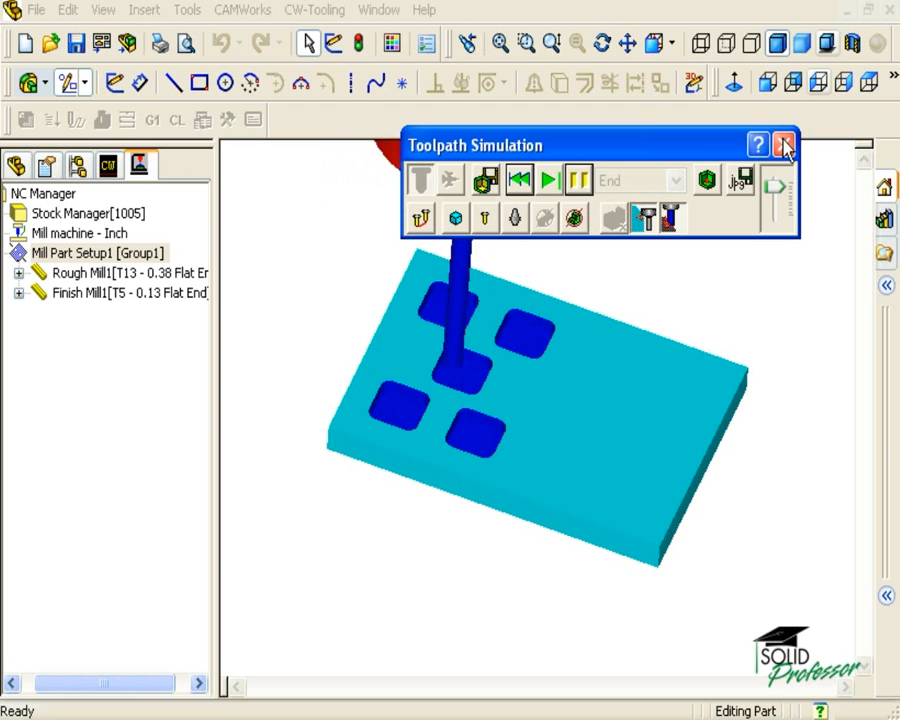
pyautogui.rightClick(110, 272)
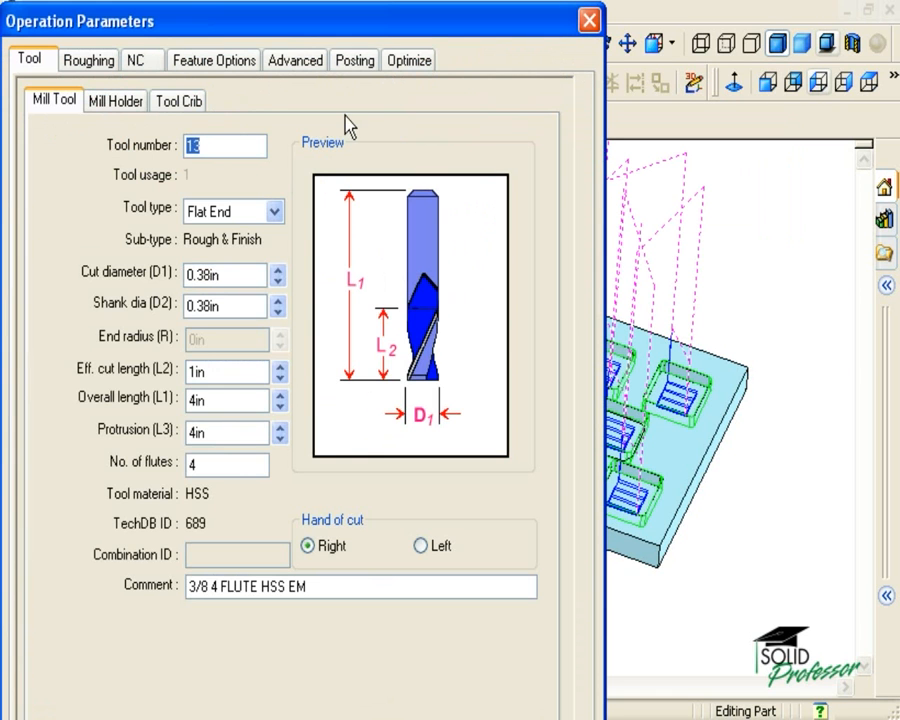
# - Set the rough mill's optimization method to Grid and view the plate from Top
pyautogui.click(408, 60)
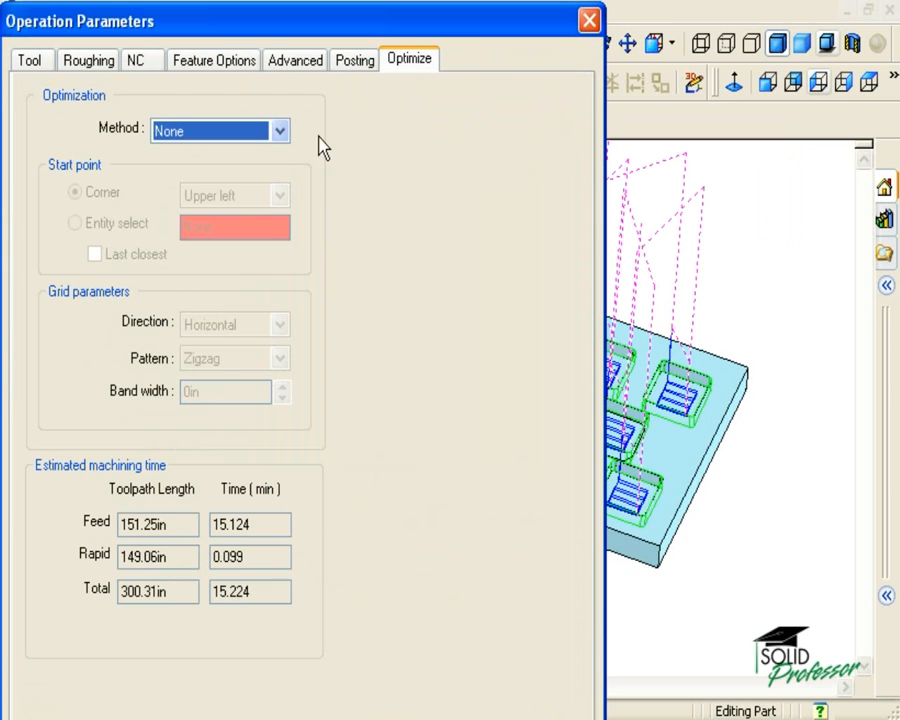
pyautogui.click(282, 130)
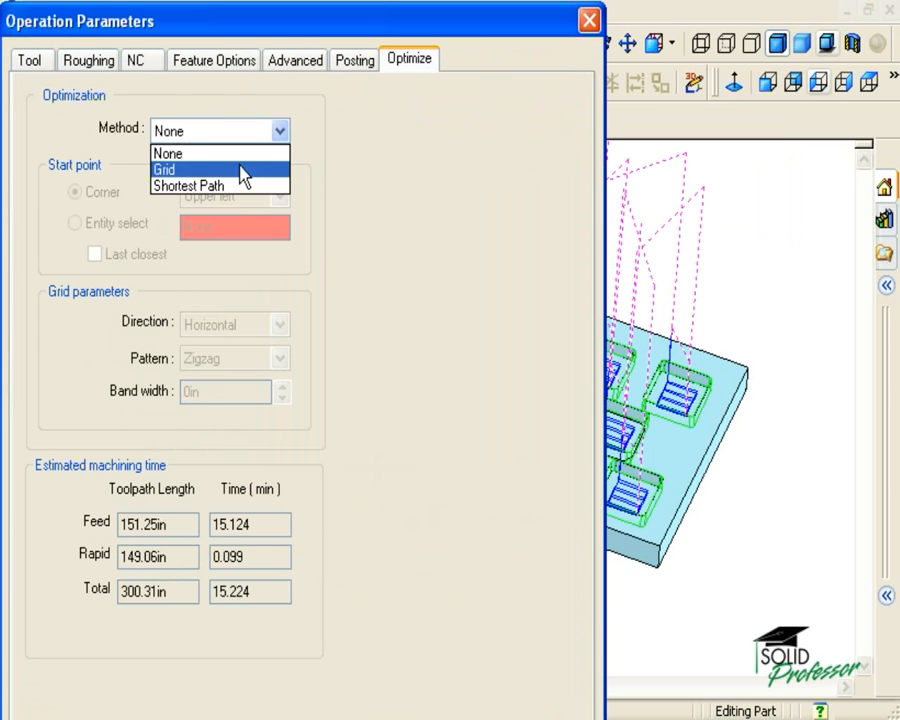
pyautogui.click(163, 169)
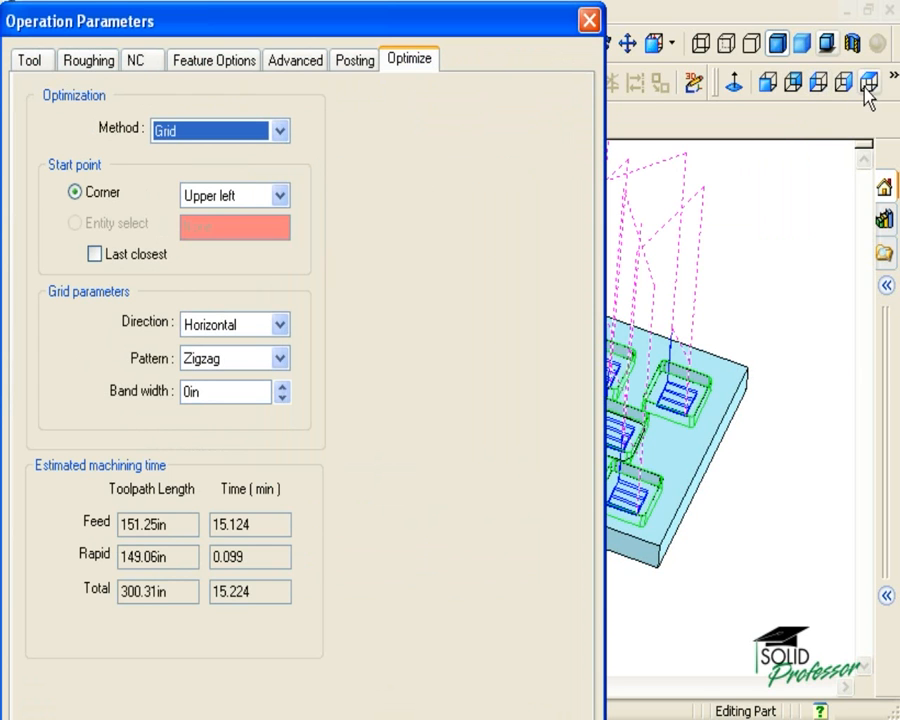
pyautogui.click(868, 82)
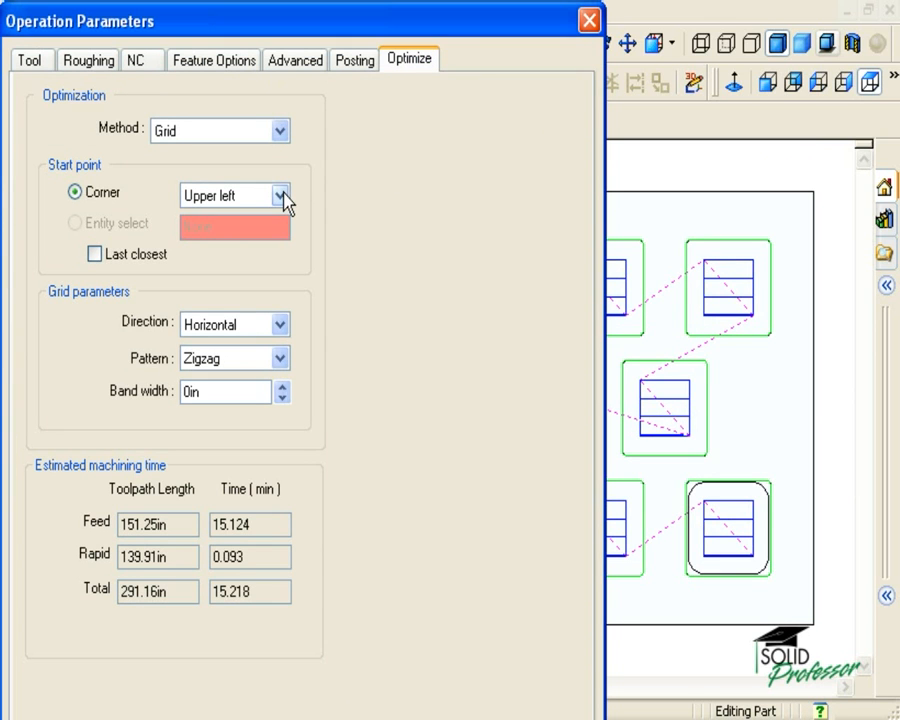
pyautogui.moveTo(303, 308)
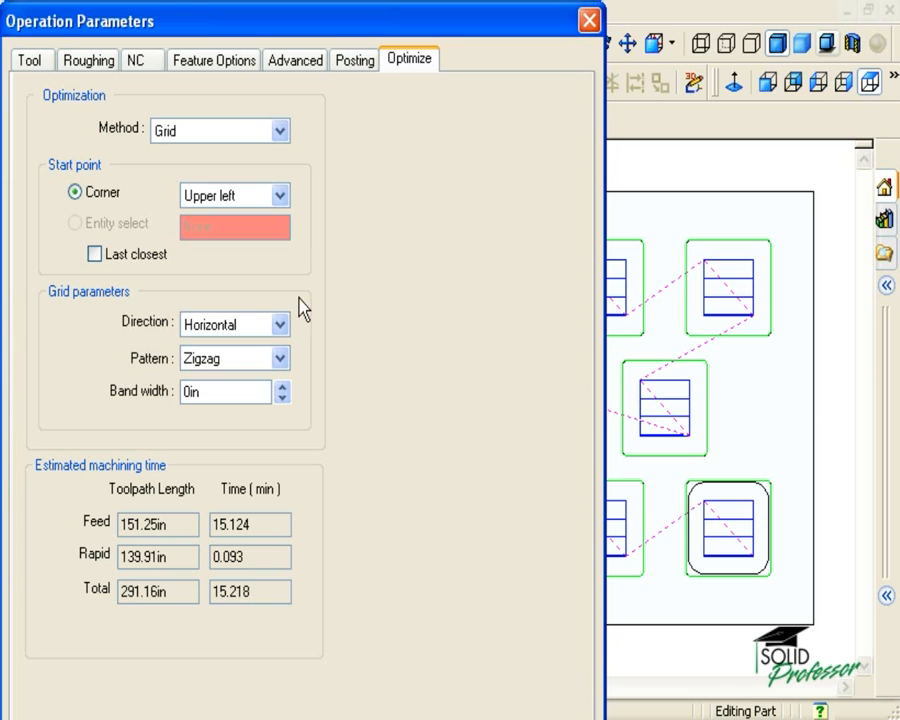
pyautogui.moveTo(287, 368)
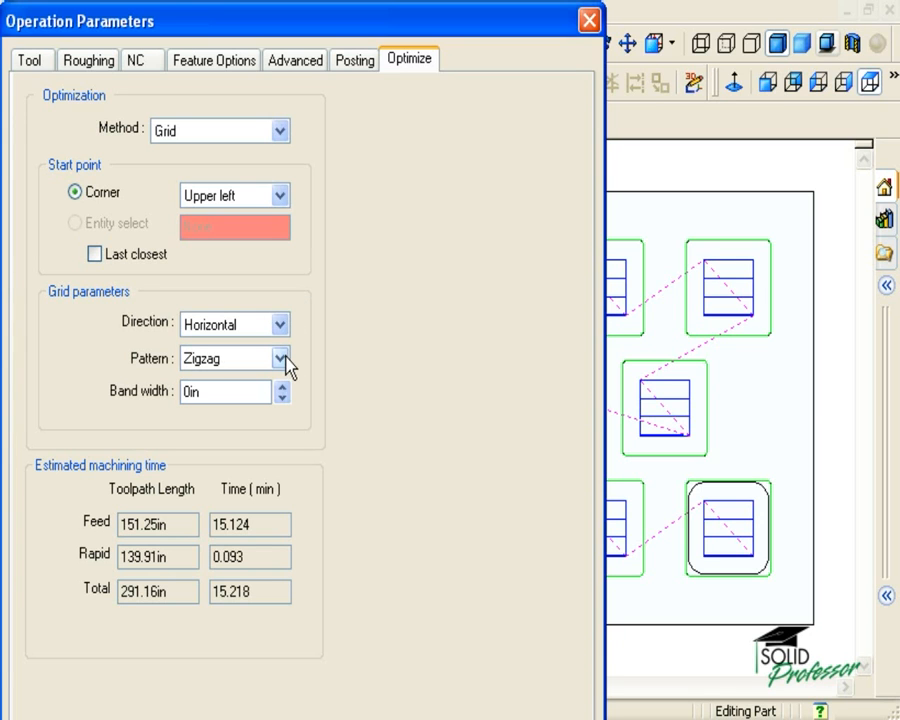
pyautogui.click(283, 323)
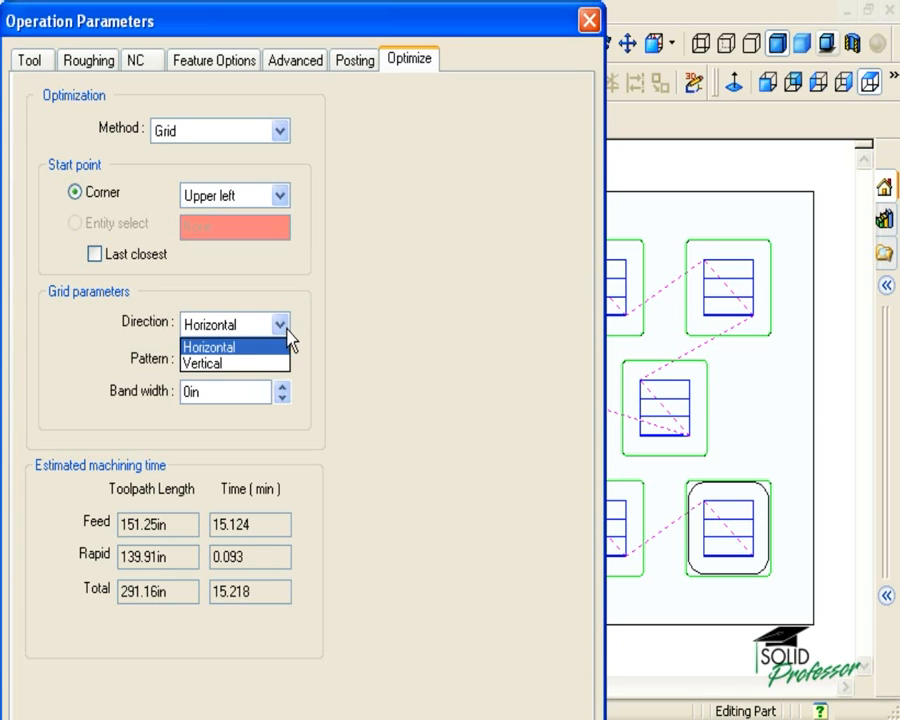
pyautogui.moveTo(232, 358)
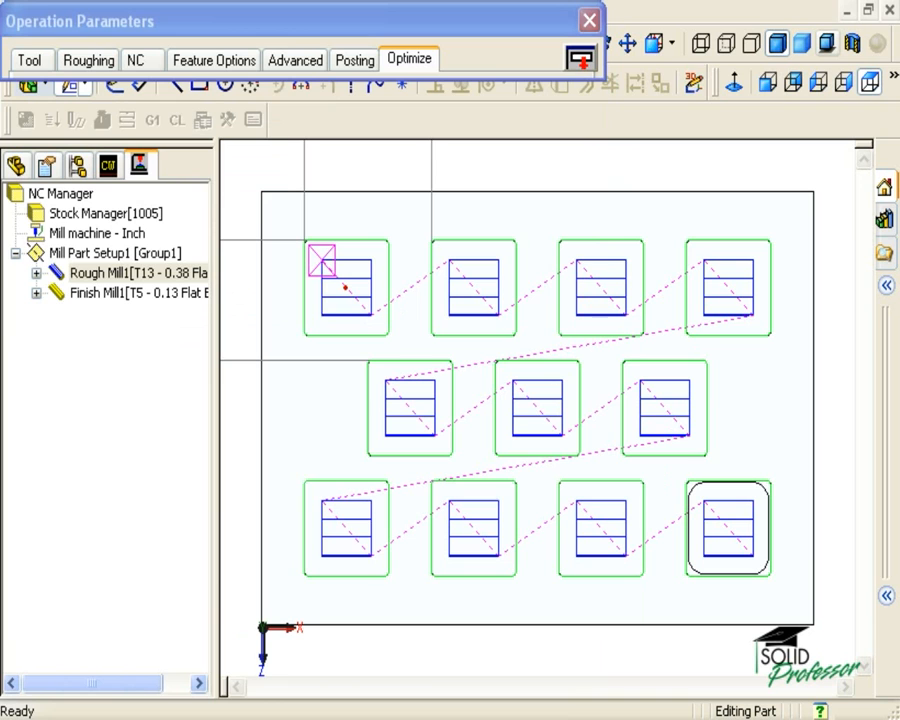
pyautogui.click(408, 59)
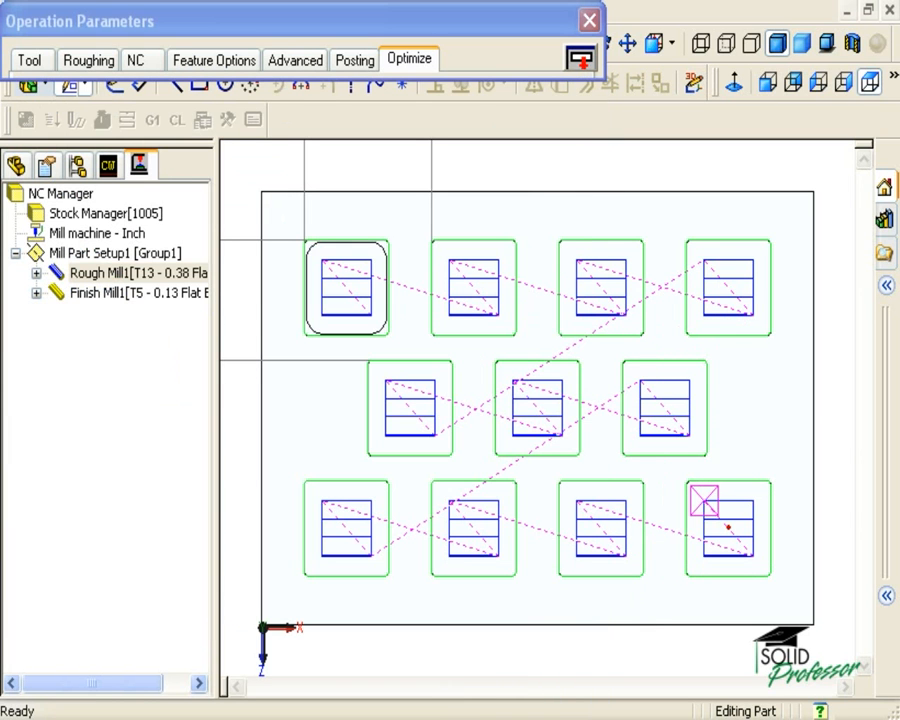
pyautogui.moveTo(712, 135)
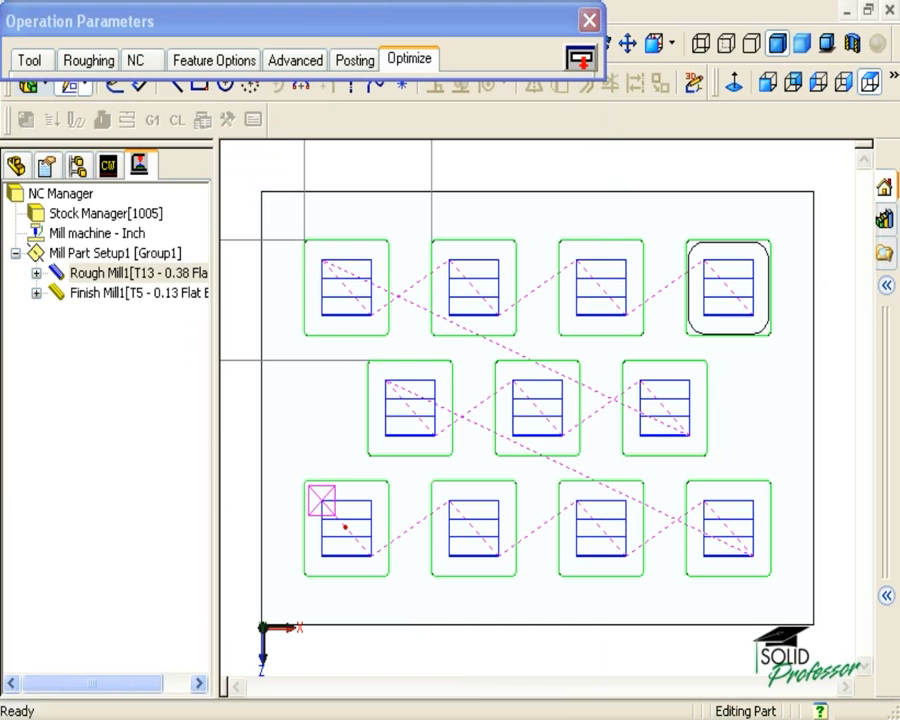
pyautogui.moveTo(608, 73)
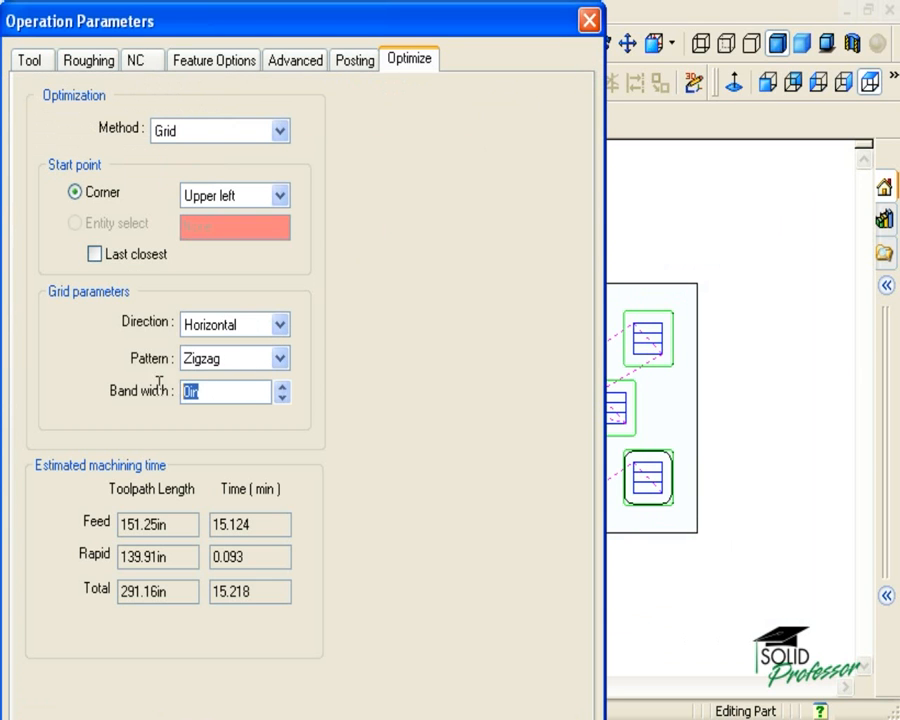
# - Enter a Grid band width of 1.33 inches
pyautogui.write('1.33')
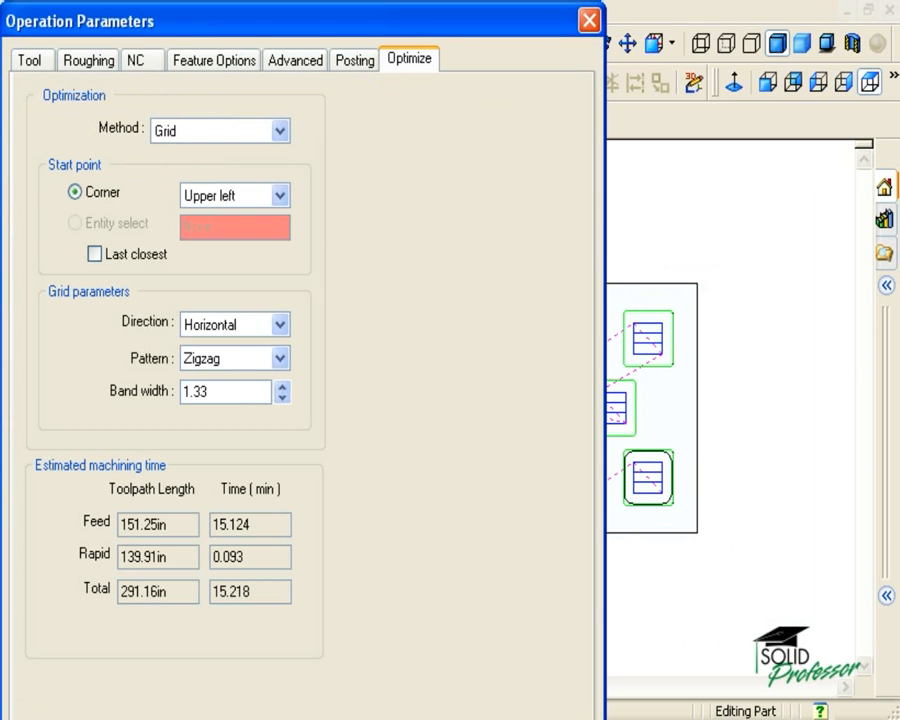
pyautogui.click(225, 391)
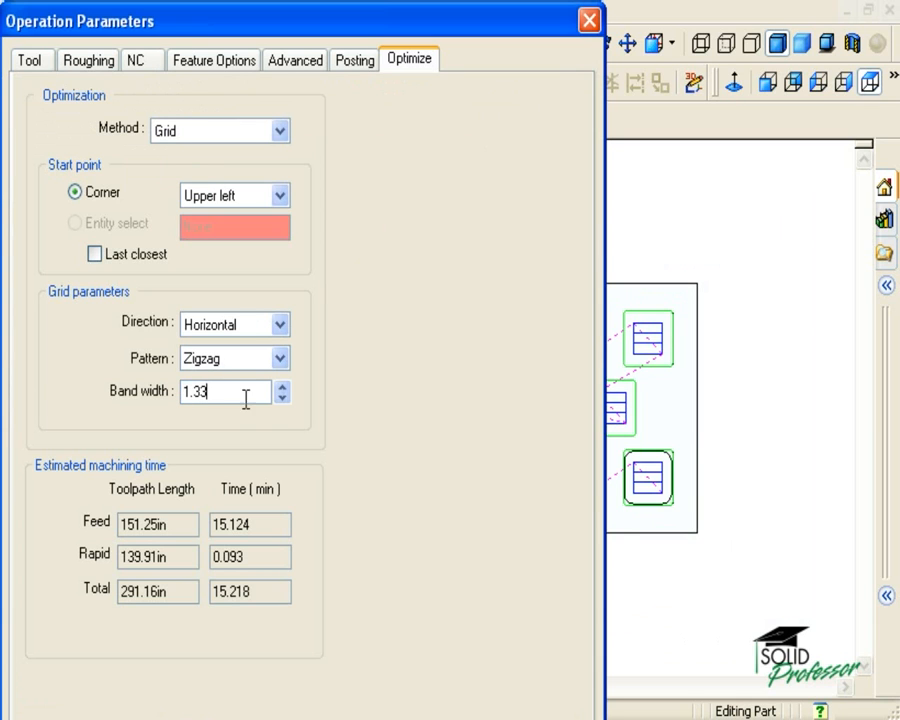
pyautogui.moveTo(444, 687)
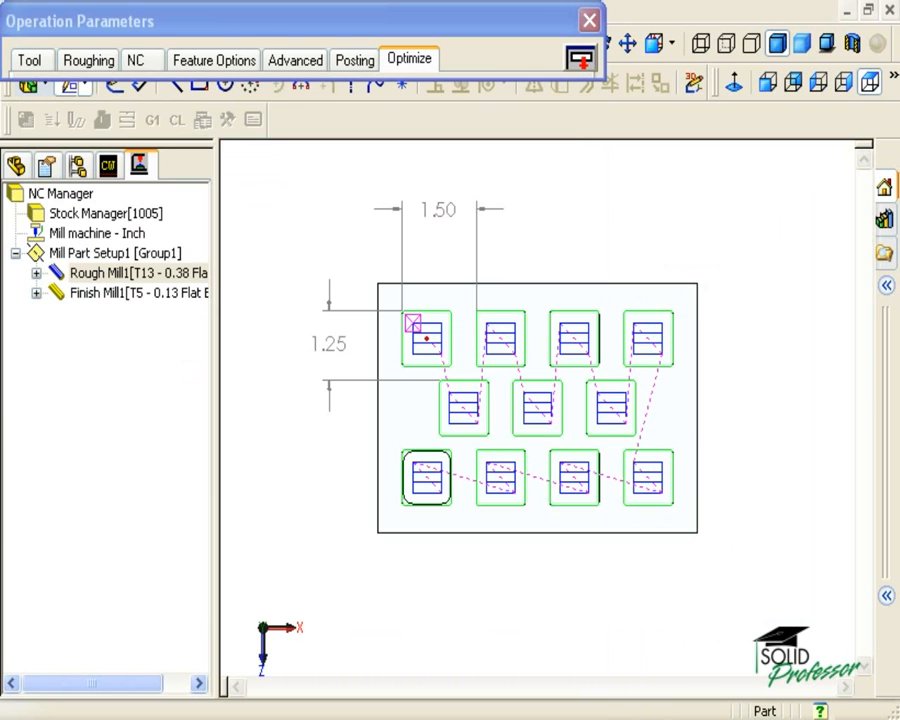
pyautogui.moveTo(755, 211)
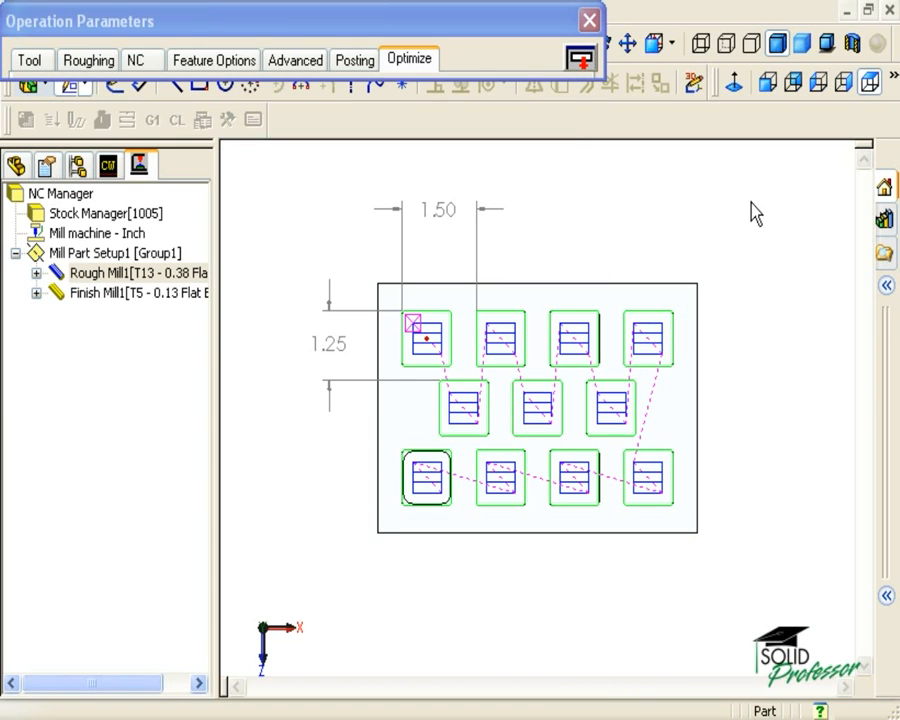
# - Change the optimization method from Grid to Shortest Path and confirm with OK
pyautogui.click(408, 59)
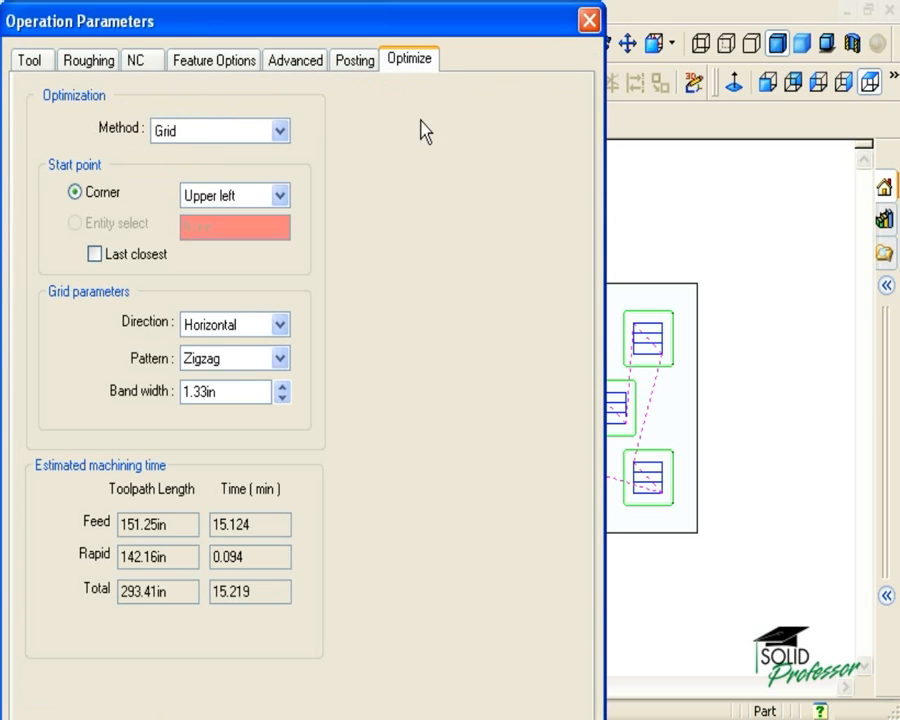
pyautogui.click(281, 130)
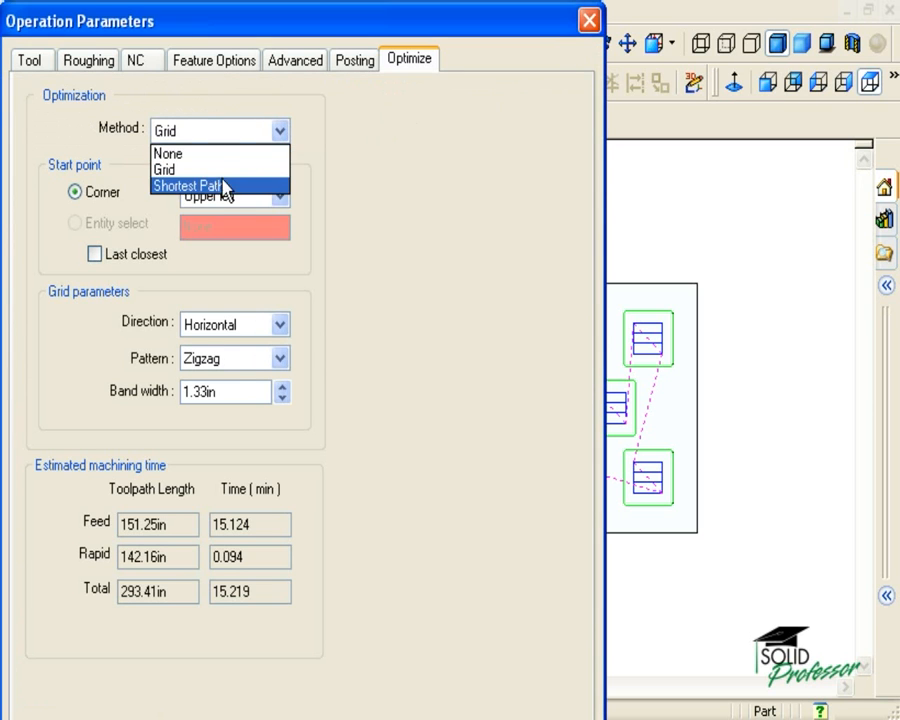
pyautogui.click(188, 186)
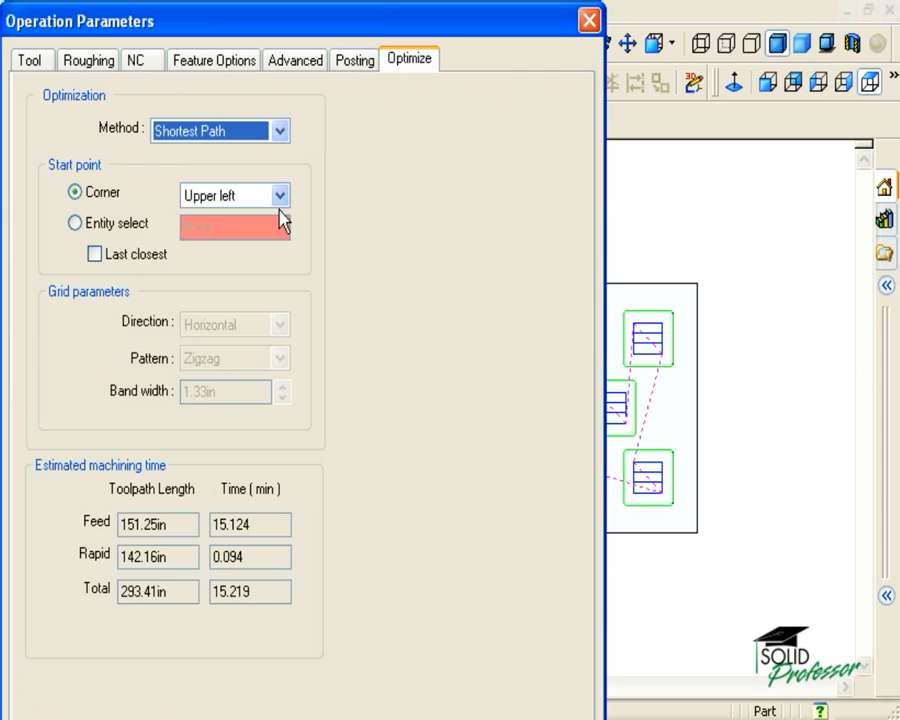
pyautogui.moveTo(270, 295)
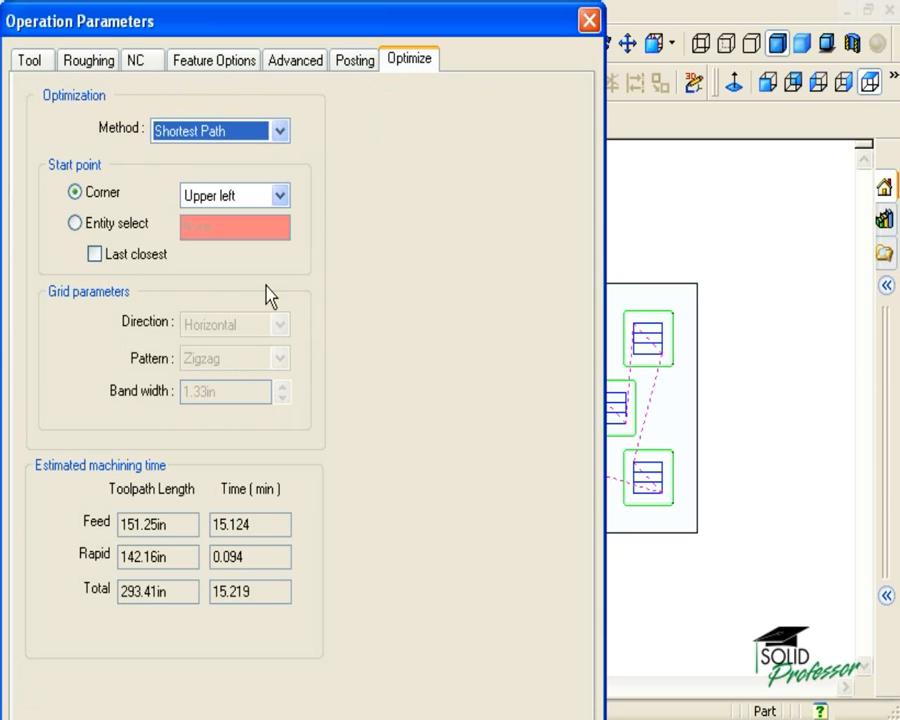
pyautogui.moveTo(332, 373)
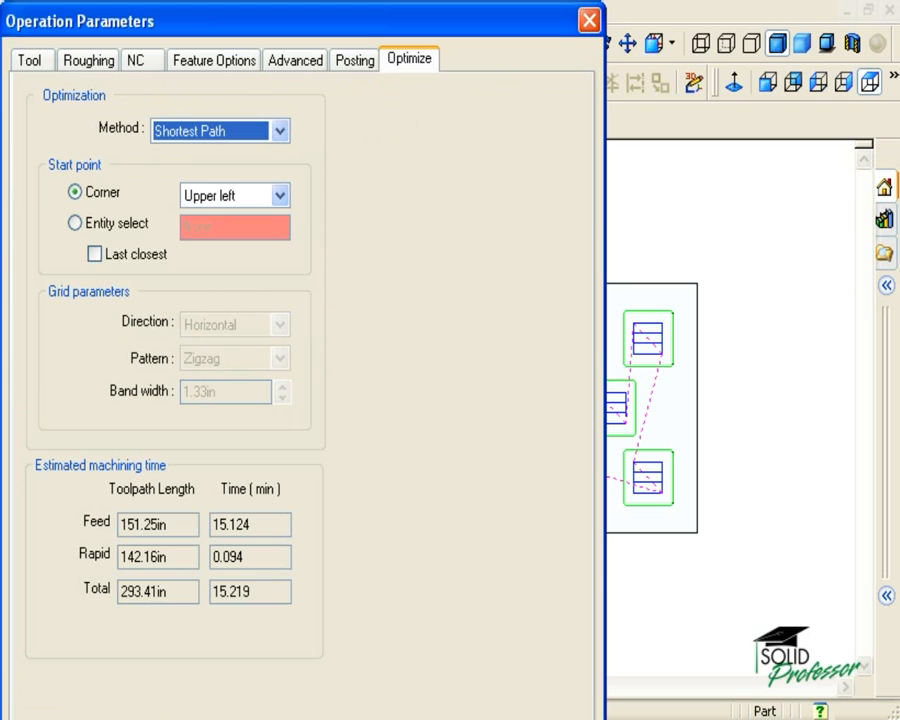
pyautogui.click(589, 20)
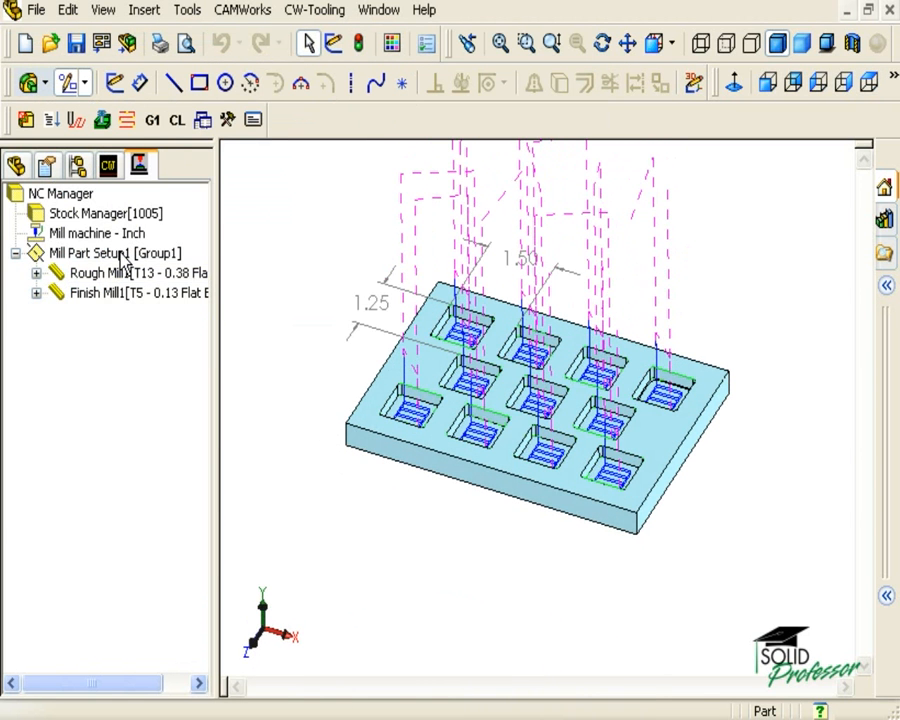
# - Start the toolpath simulation with its run mode set to Next Operation
pyautogui.click(103, 120)
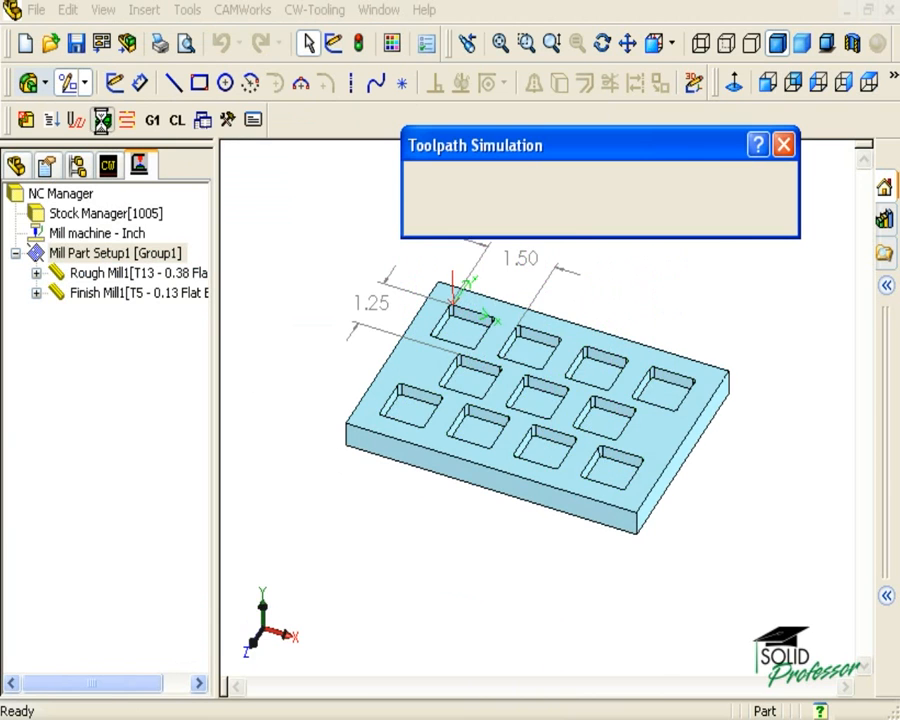
pyautogui.click(676, 180)
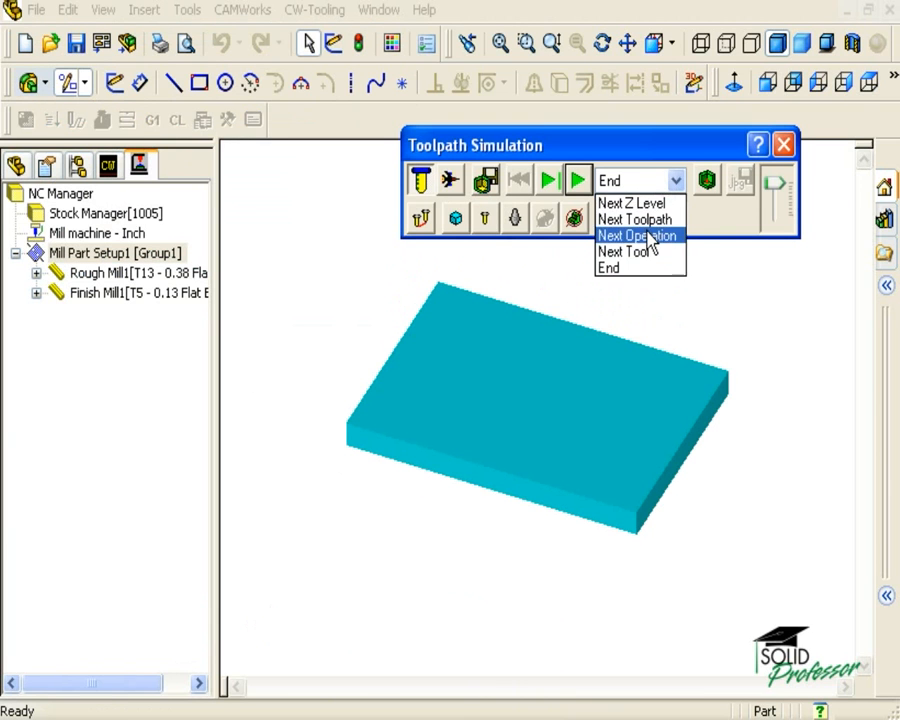
pyautogui.click(637, 235)
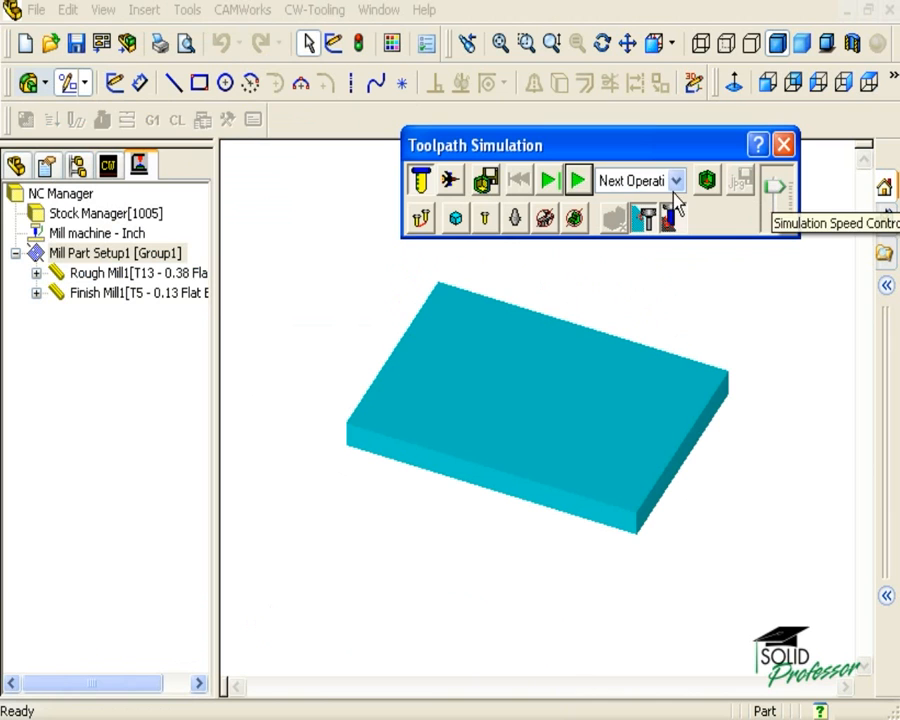